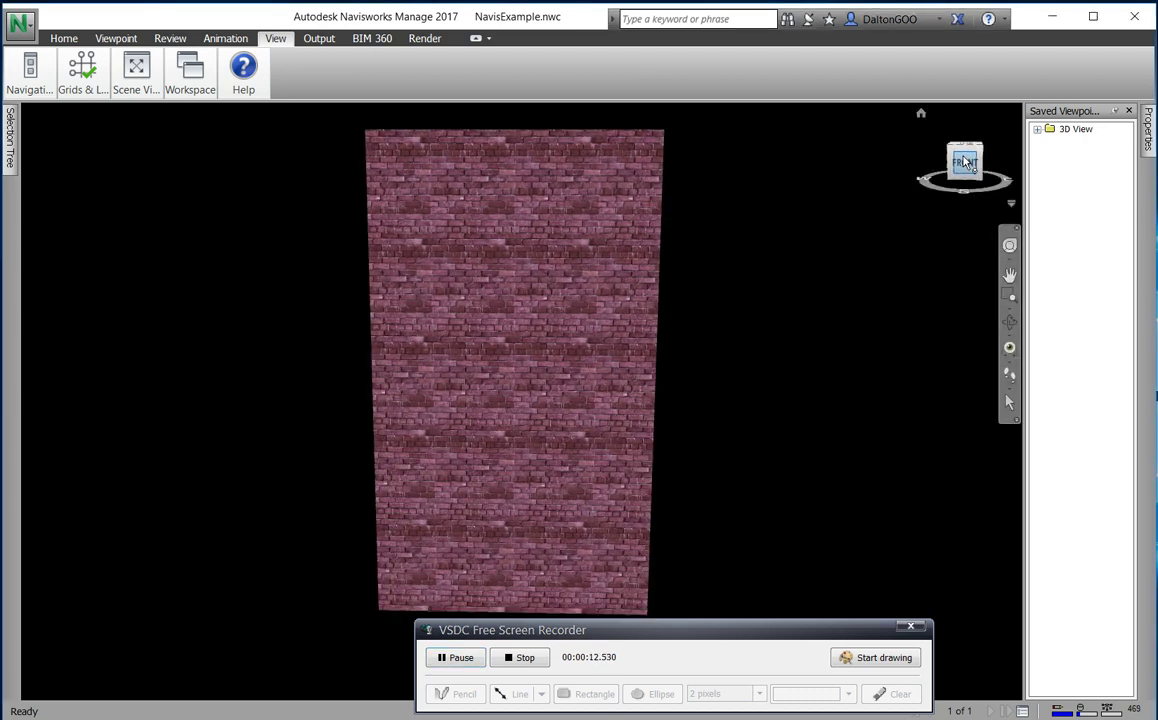
Step: Orbit to an upper-corner view of the brick box and bring up ViewCube Options from its shortcut menu
left_click(964, 161)
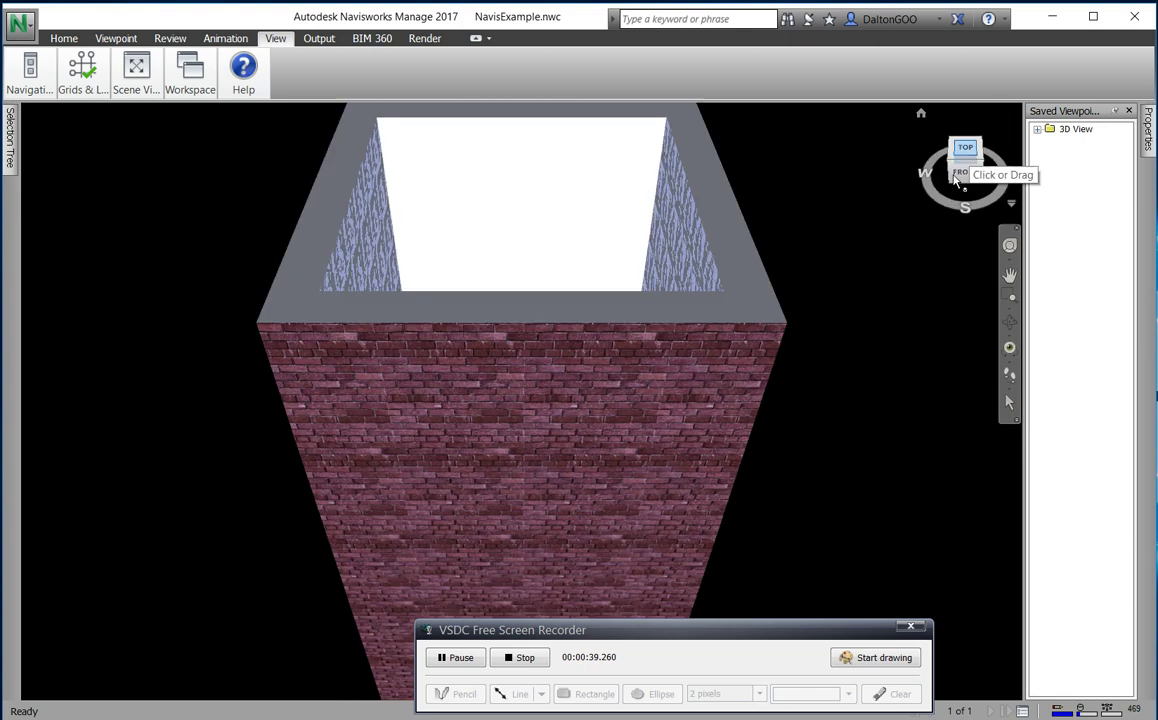
mouse_move(523, 307)
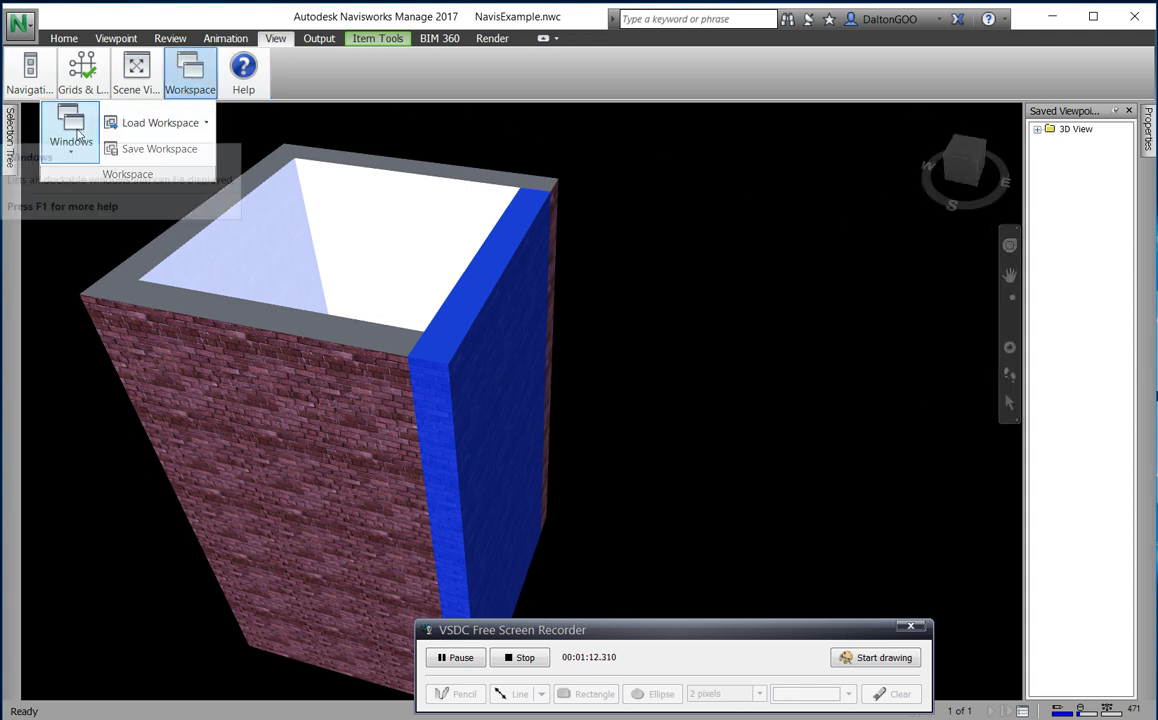
left_click(71, 135)
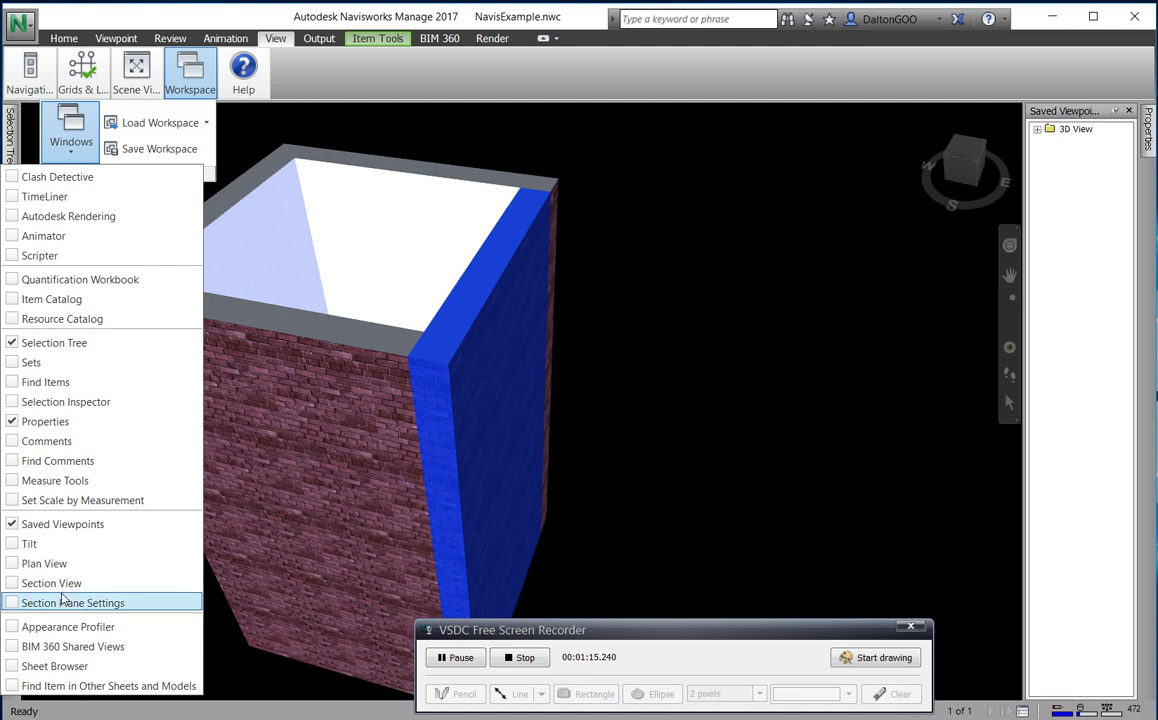
mouse_move(800, 198)
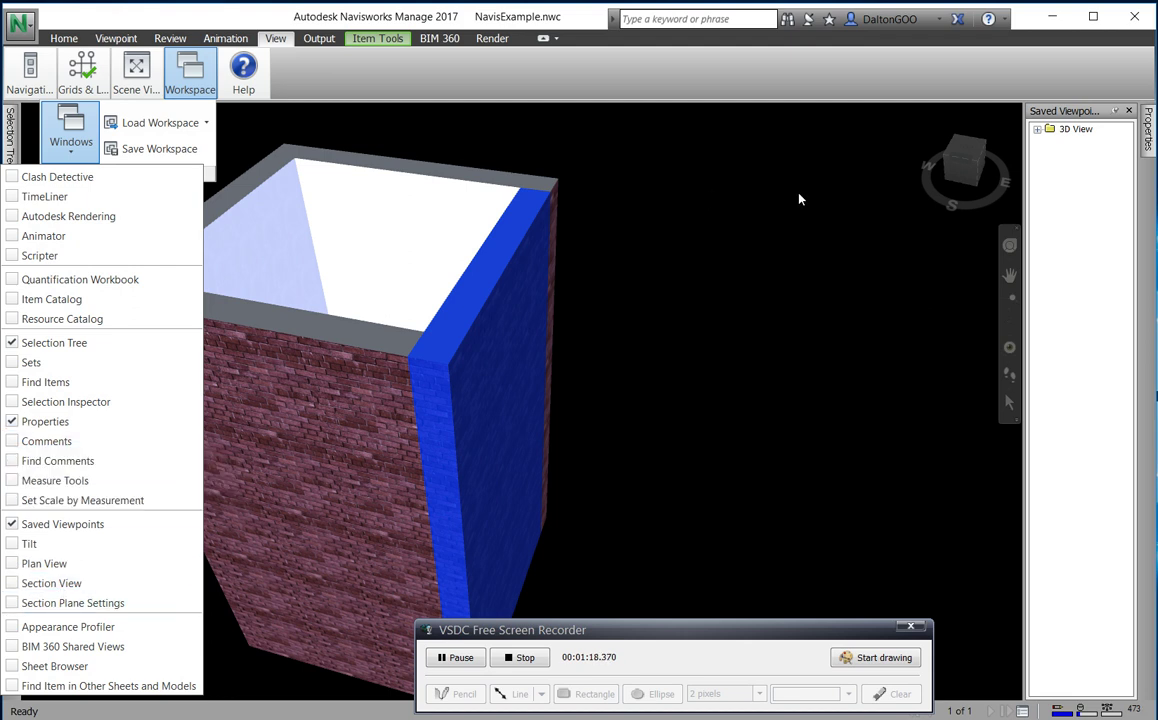
right_click(965, 165)
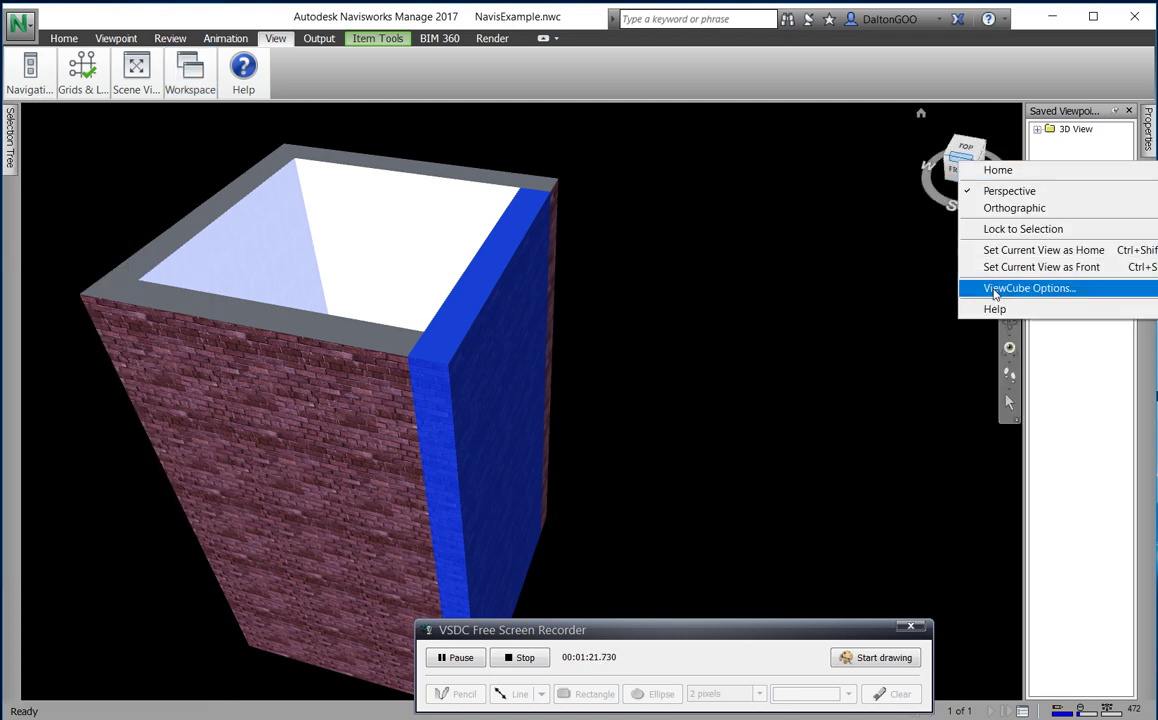
left_click(1029, 288)
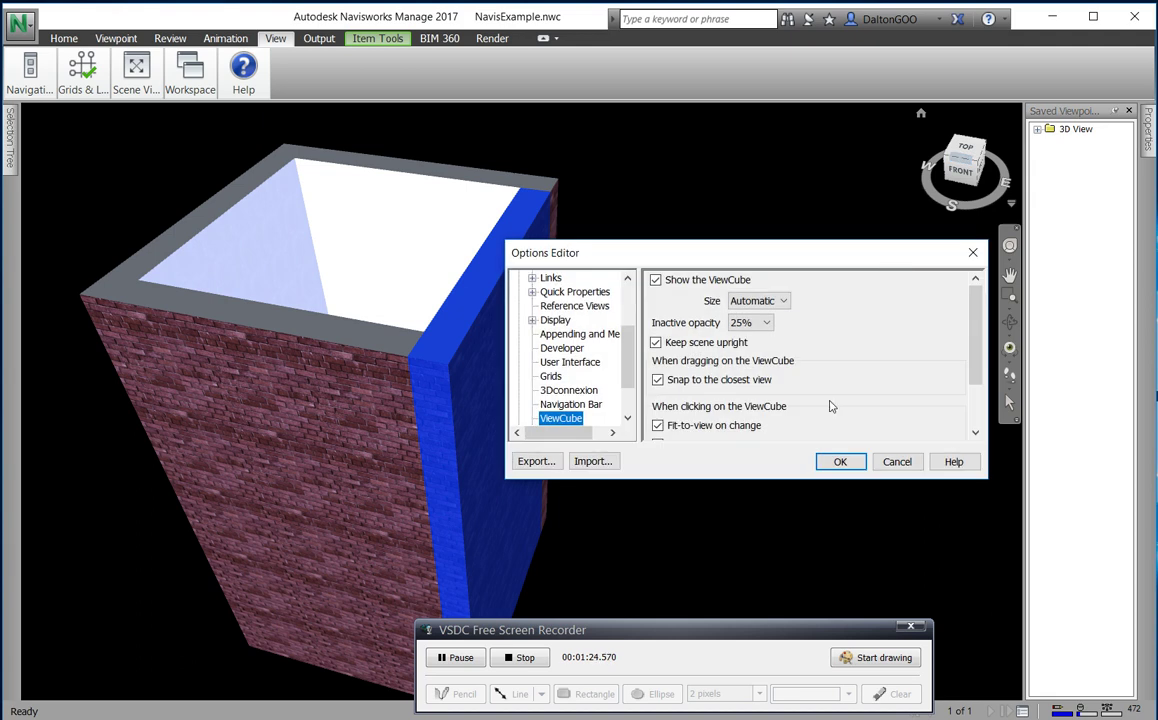
Step: Bring up the Navisworks application menu from the N button
left_click(21, 22)
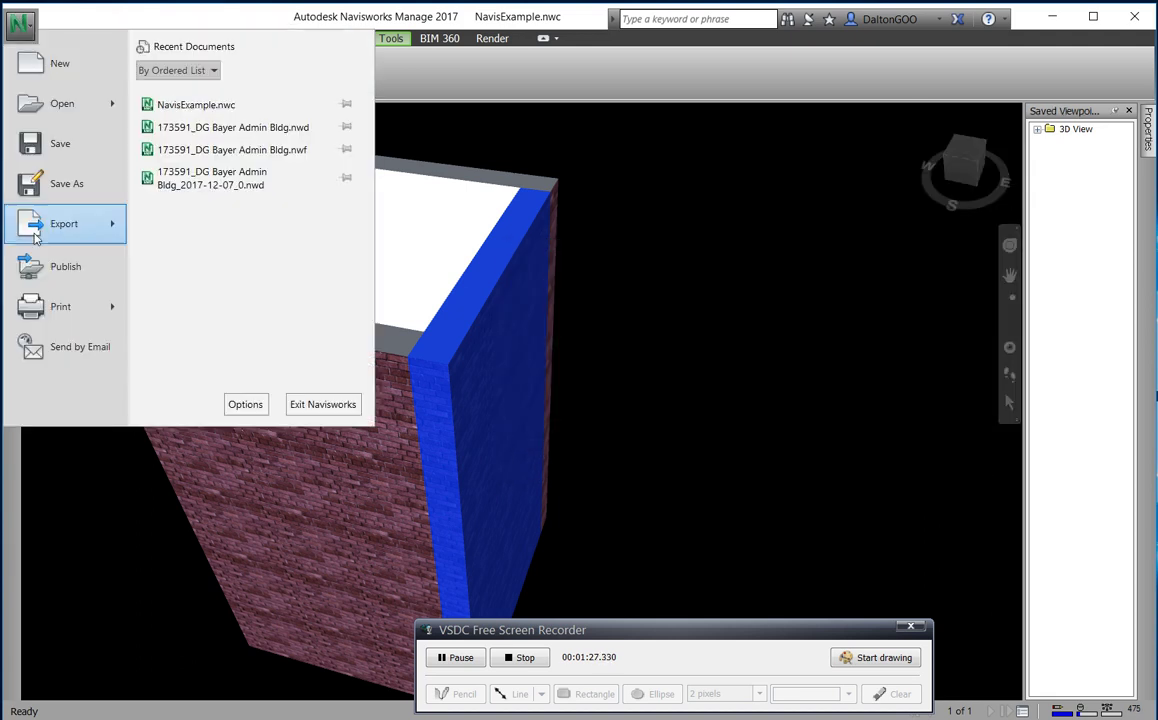
mouse_move(225, 331)
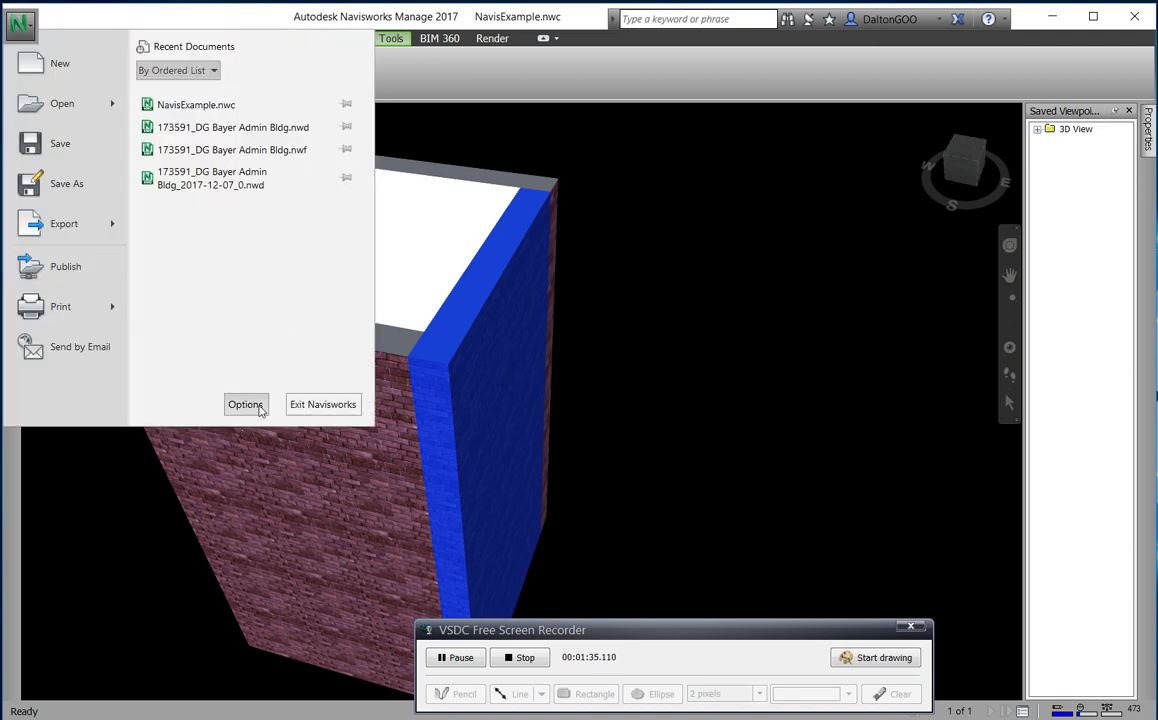
Step: Reach the ViewCube page under Interface in the Options Editor tree
left_click(245, 404)
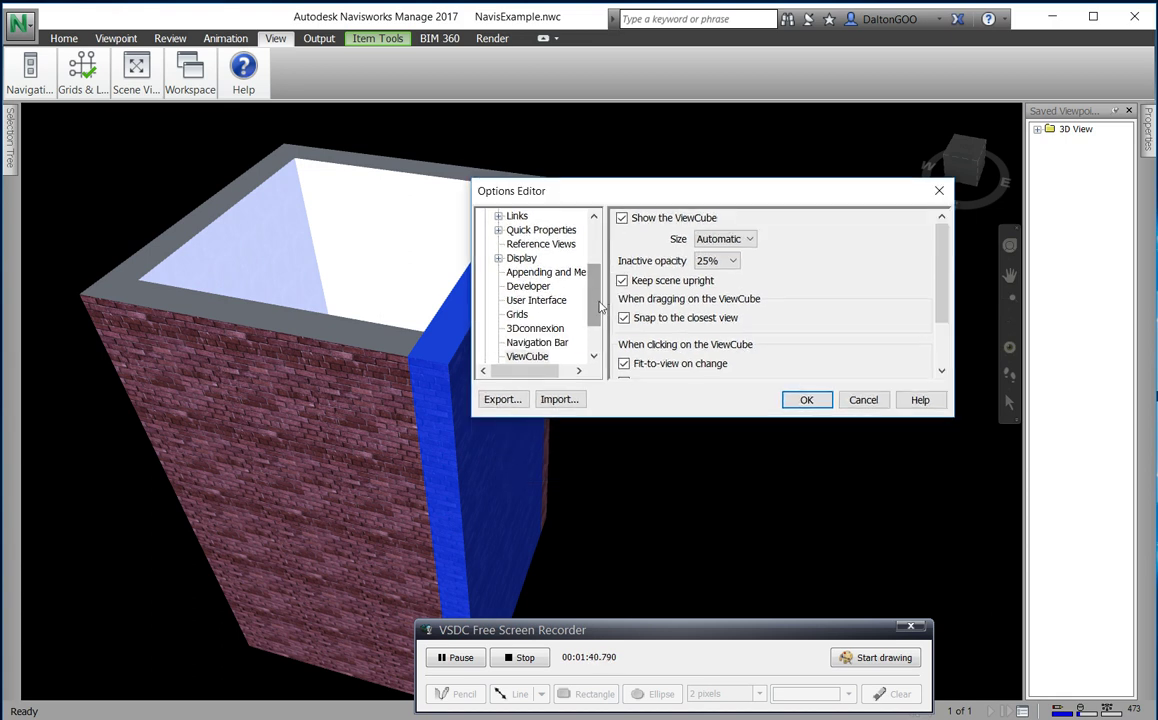
scroll("down", 3)
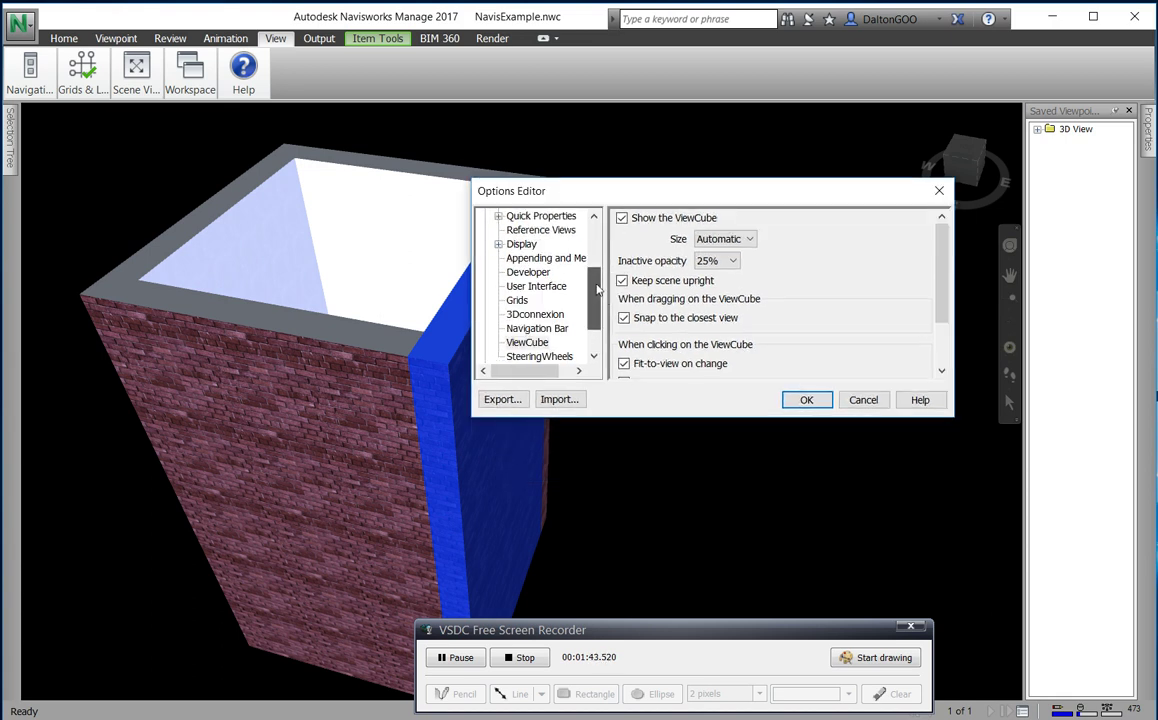
left_click(485, 230)
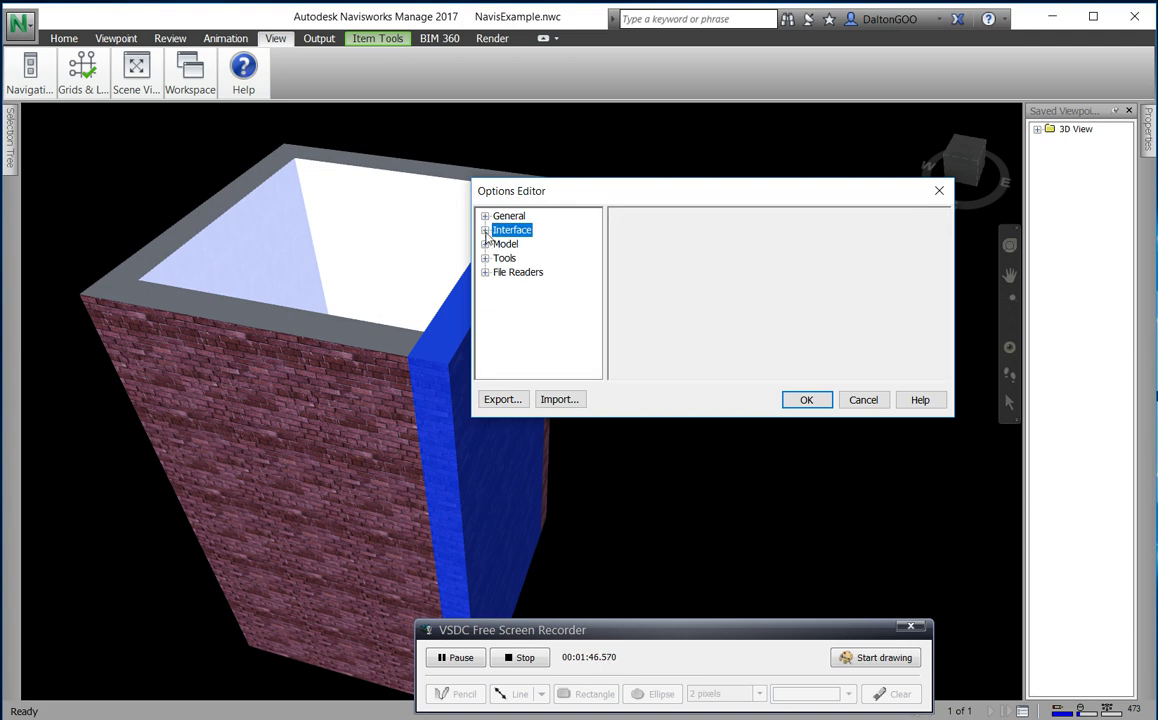
left_click(485, 230)
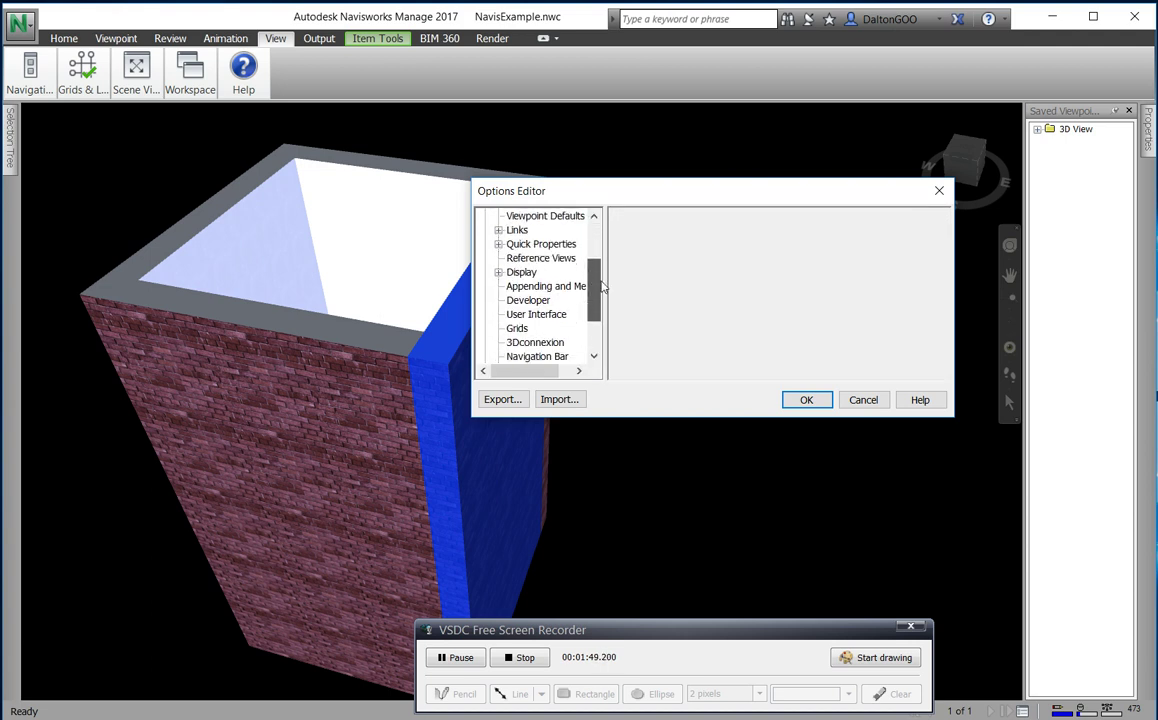
scroll("down", 3)
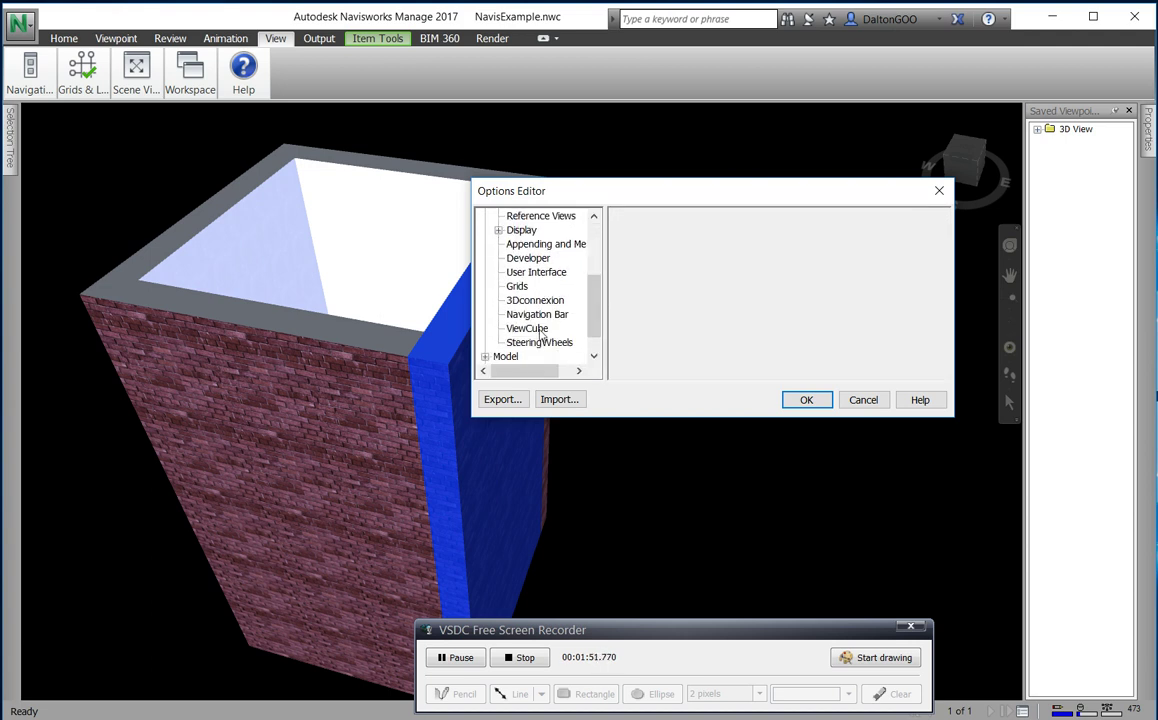
left_click(527, 328)
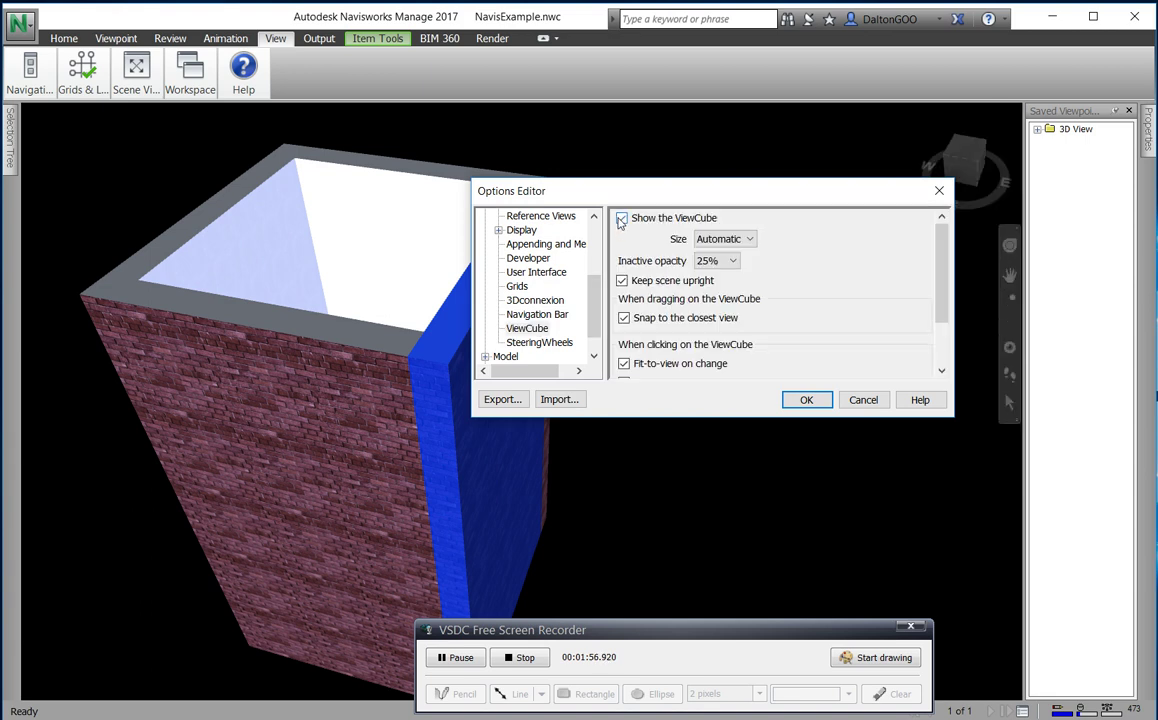
Step: Untick and re-tick Show the ViewCube, then confirm the options with OK
left_click(621, 217)
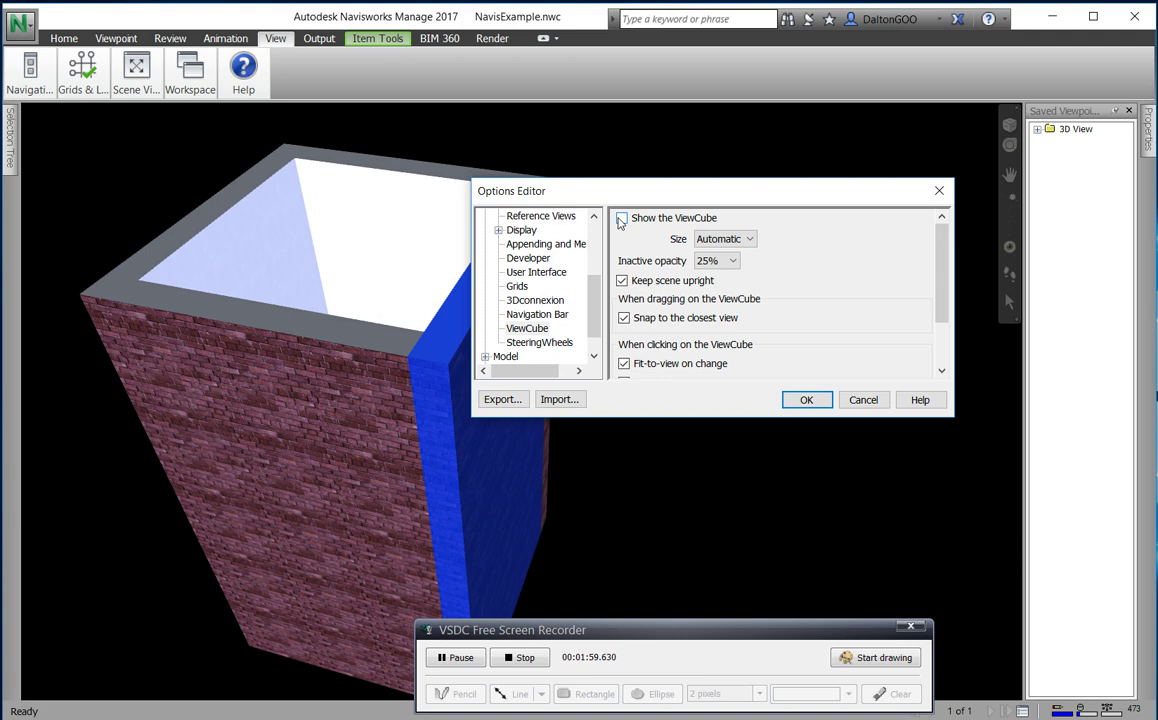
left_click(621, 217)
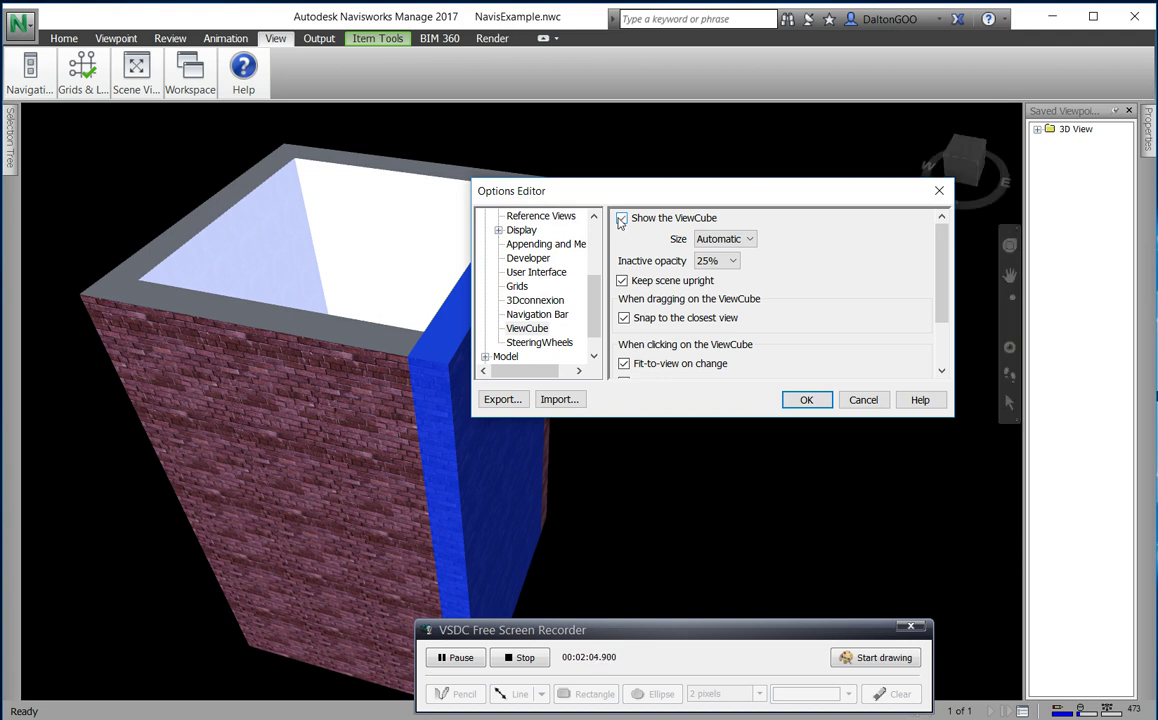
mouse_move(703, 277)
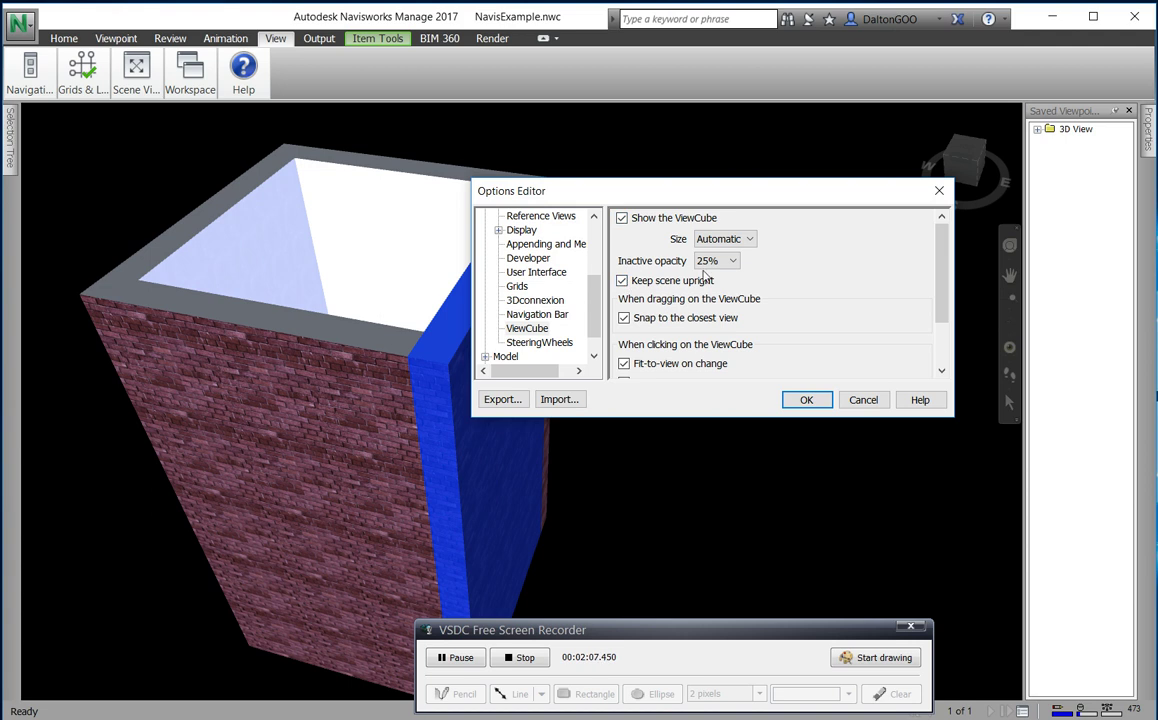
left_click(731, 260)
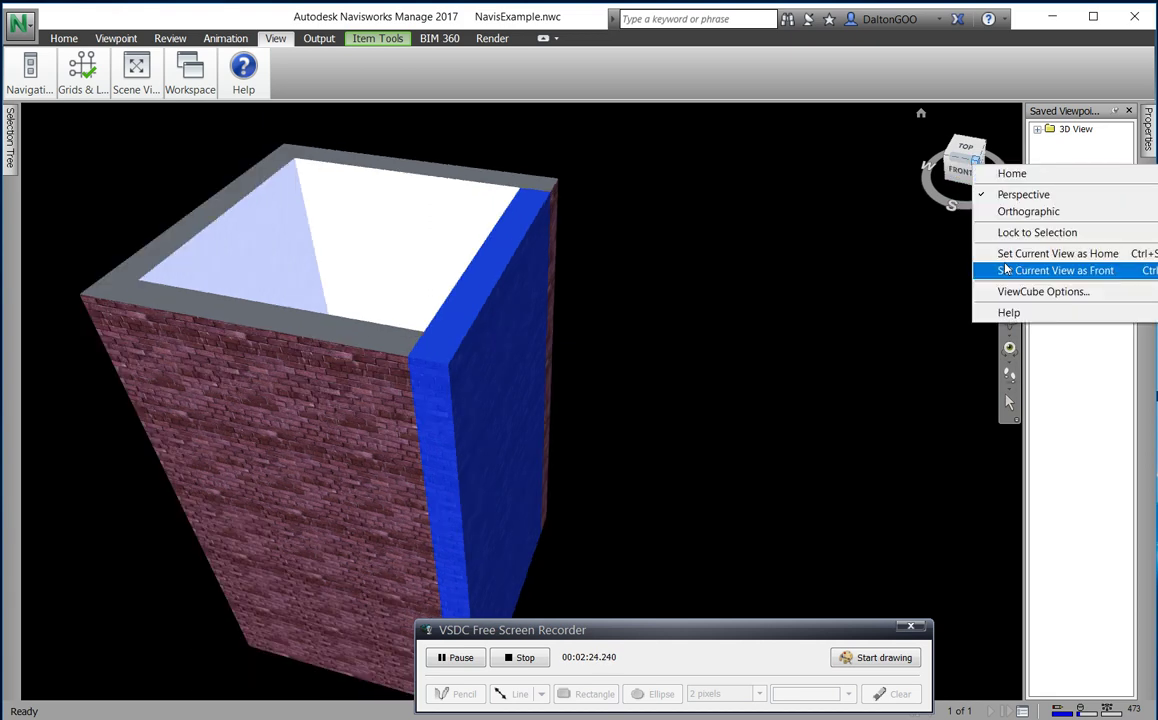
Step: Set the current view as Front, orbit and pan around the box, then bring up the ViewCube menu
left_click(1060, 270)
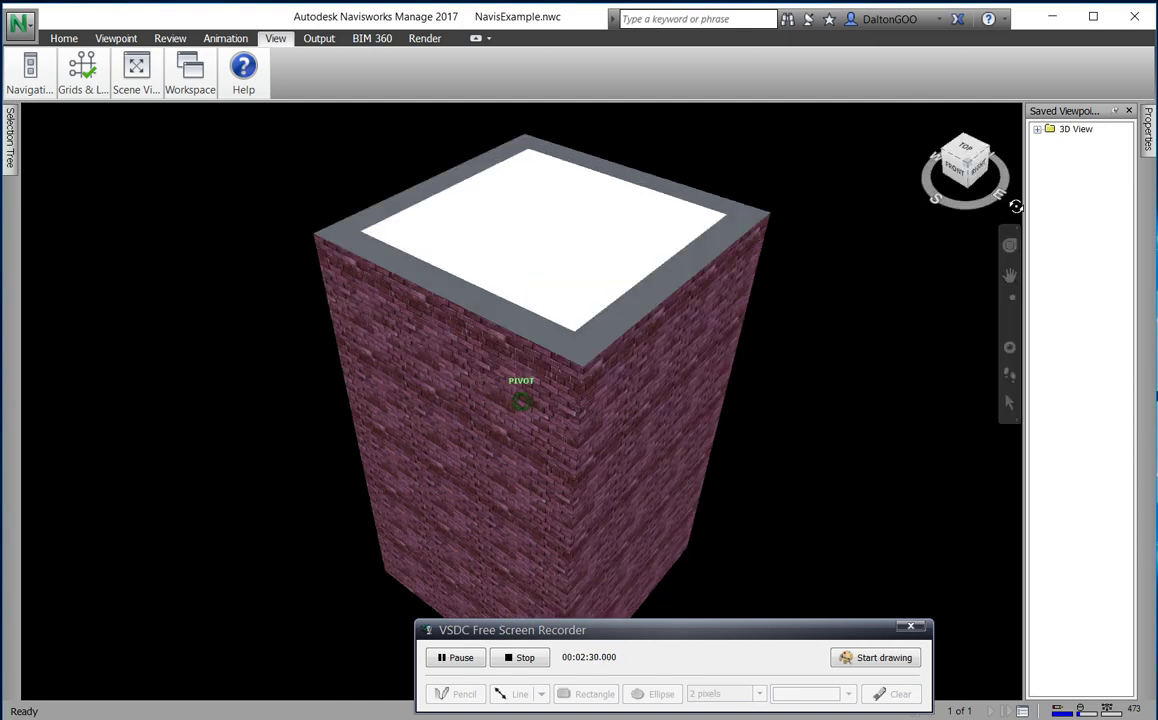
left_click_drag(521, 400, 703, 206)
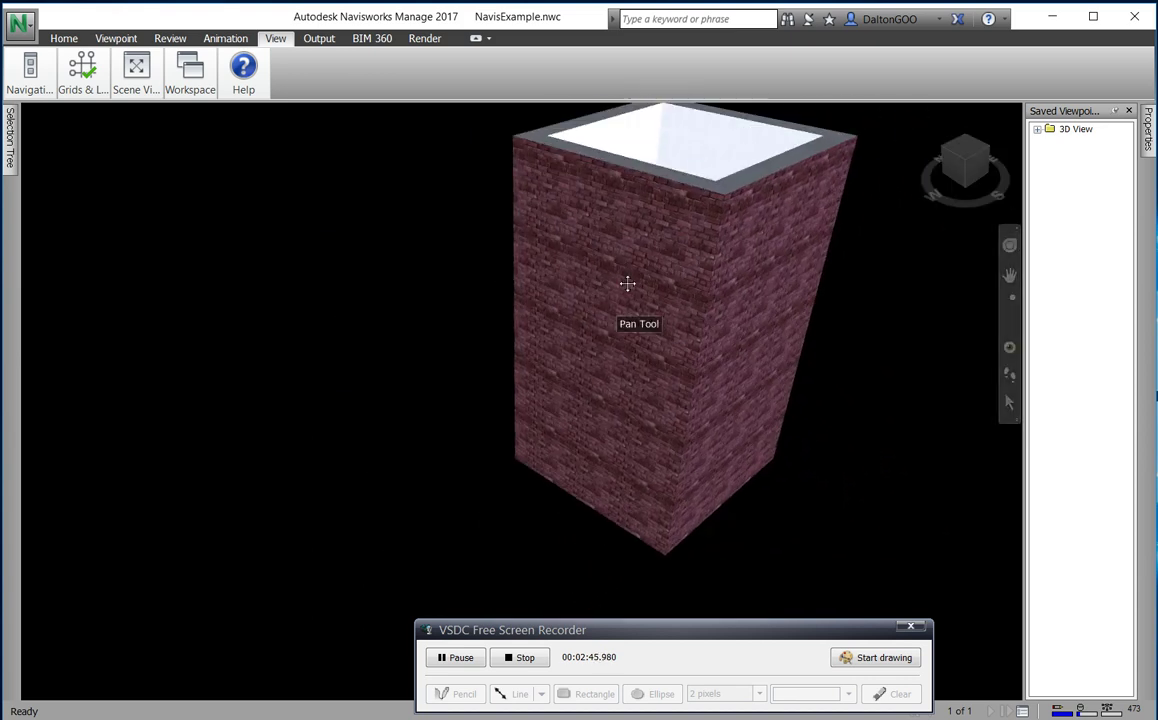
left_click_drag(628, 283, 531, 261)
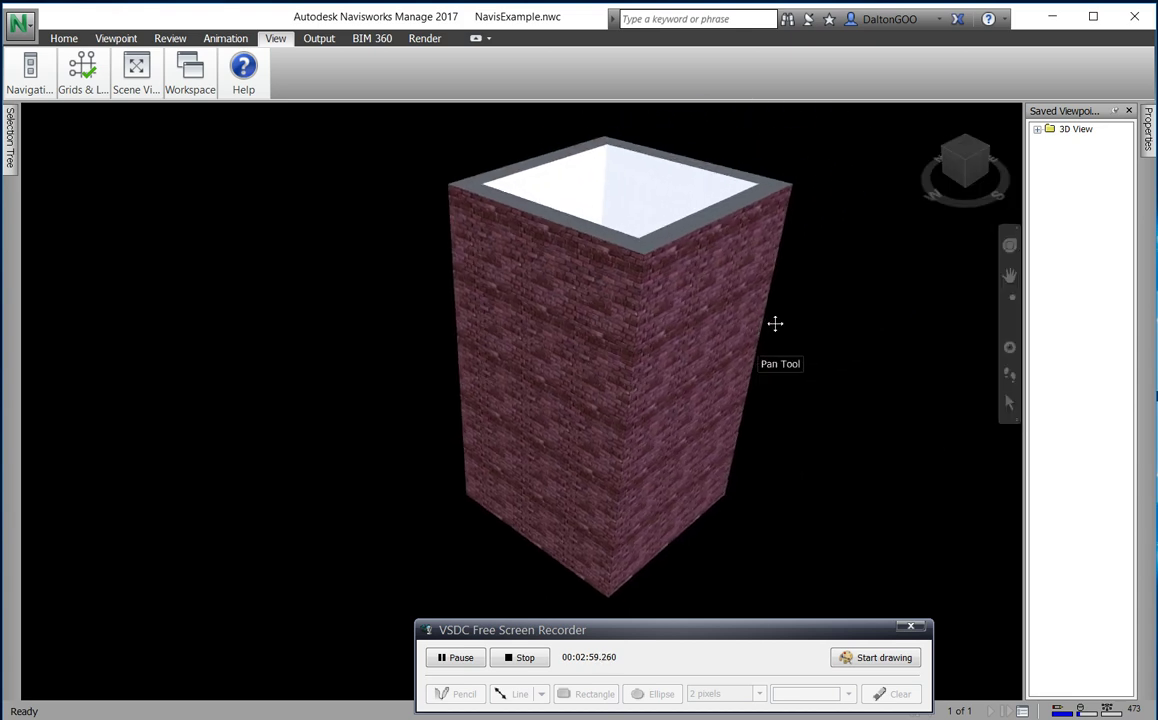
right_click(965, 165)
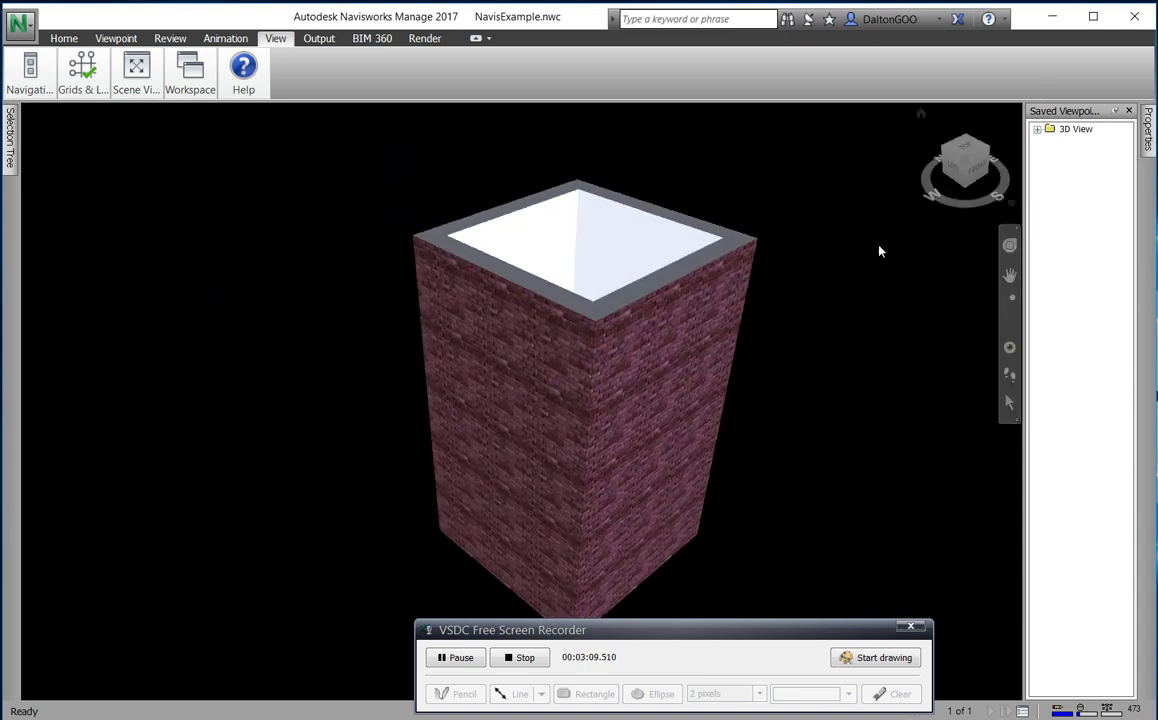
right_click(965, 170)
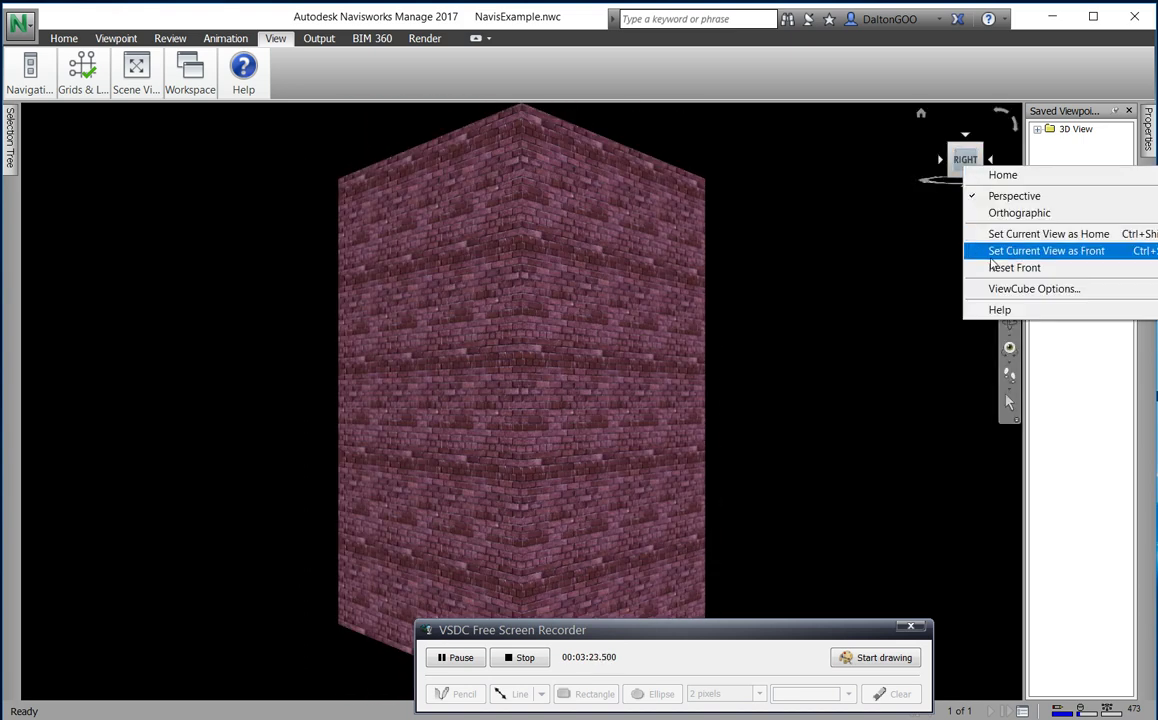
Step: Reset the box's original Front and orbit to look down into its open top
left_click(1046, 250)
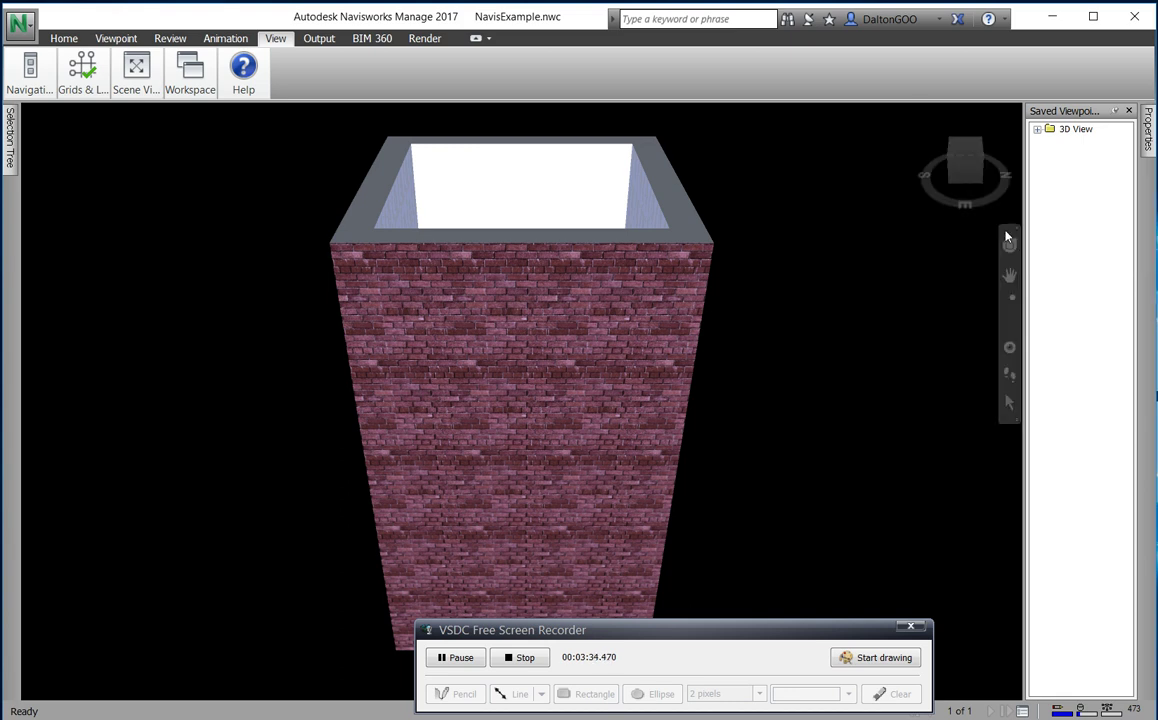
right_click(963, 169)
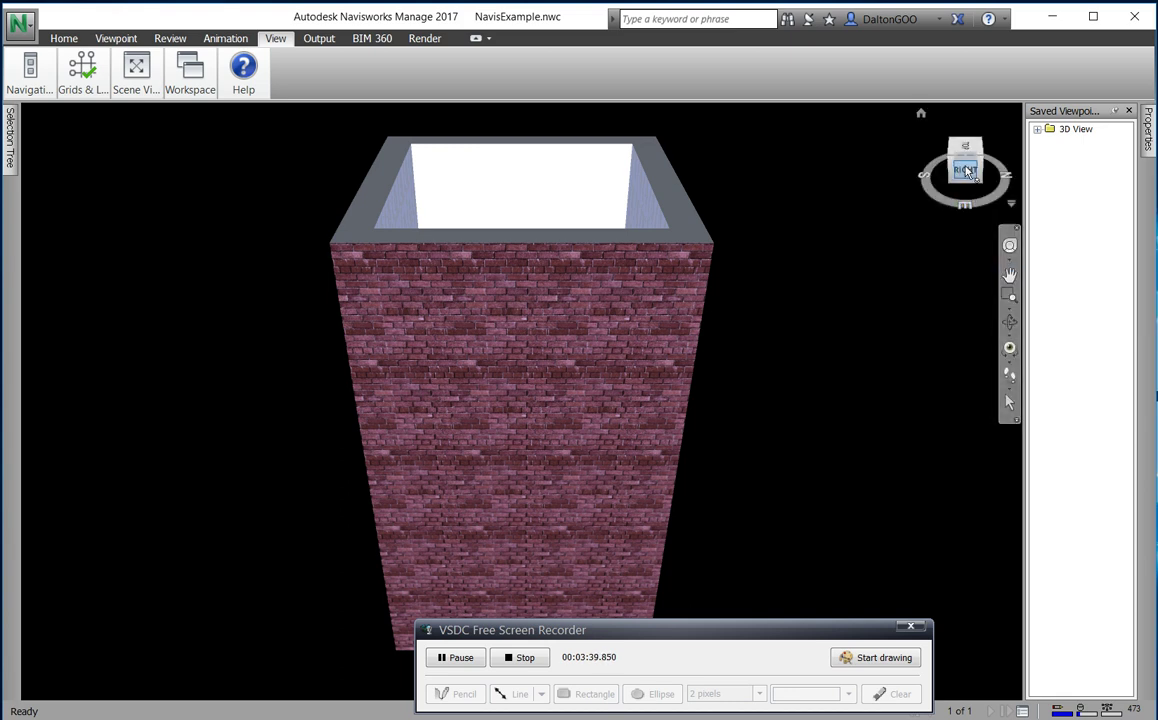
right_click(965, 170)
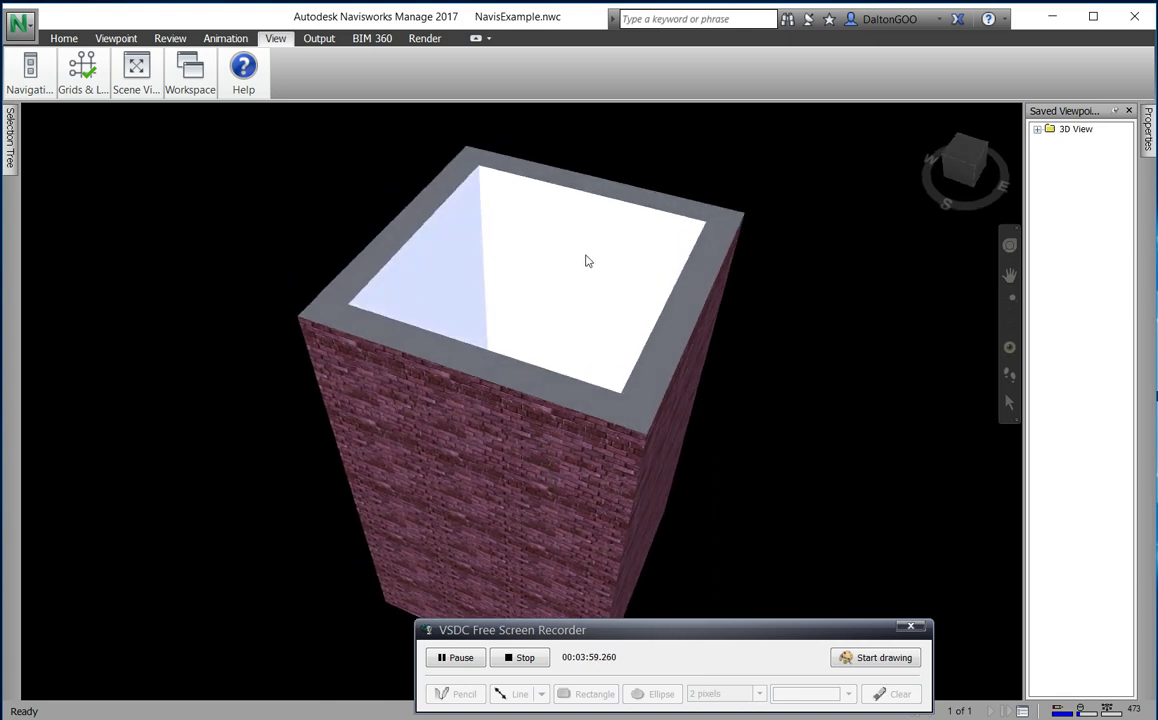
left_click_drag(588, 261, 547, 471)
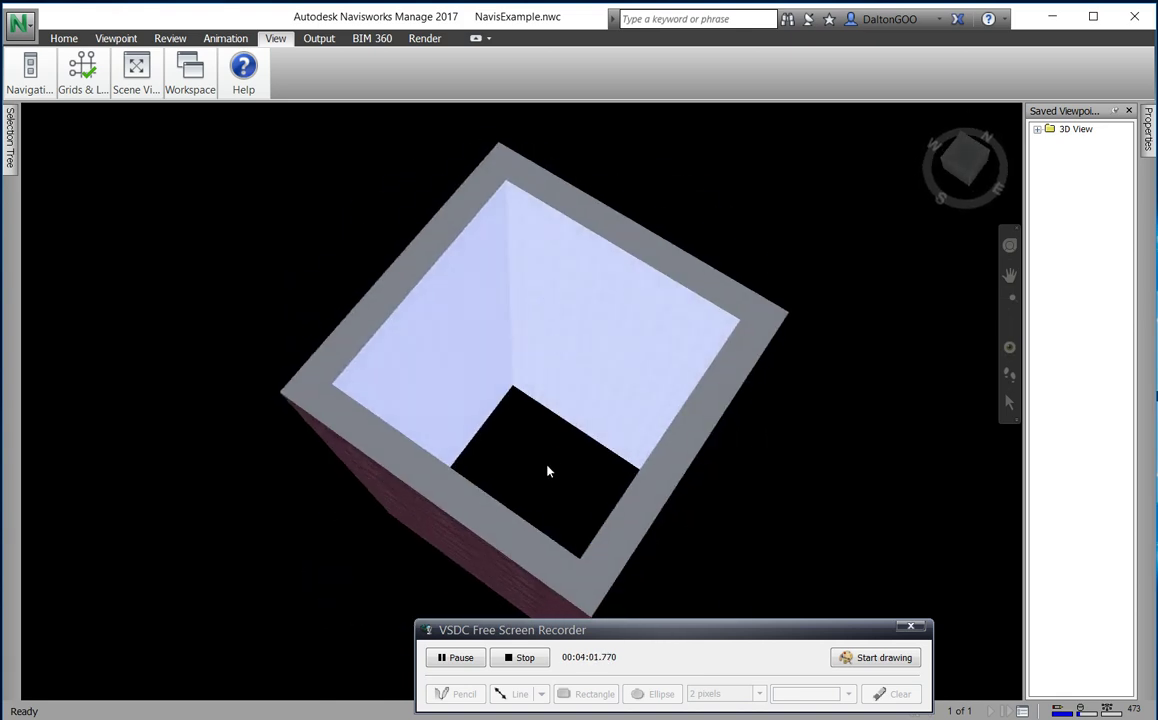